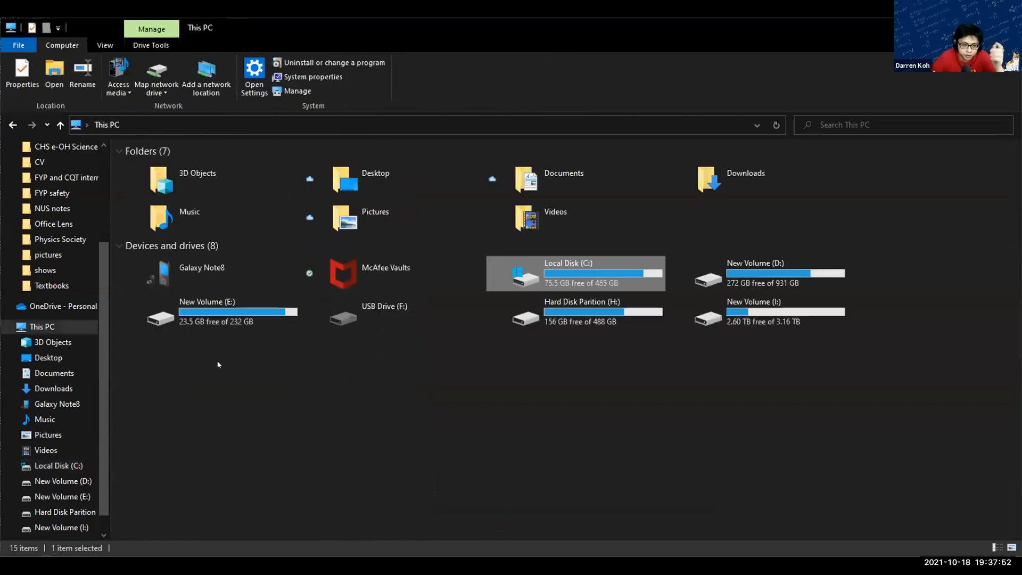
# - Open the C drive, then the user's home folder, and open the Basic Python Workshop 2122 folder
pyautogui.doubleClick(576, 273)
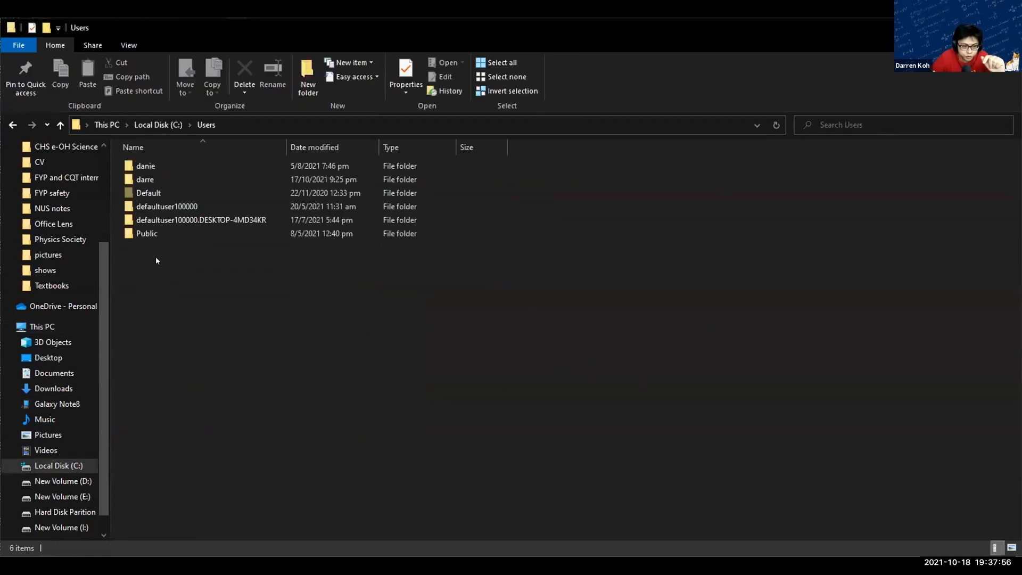
pyautogui.click(145, 179)
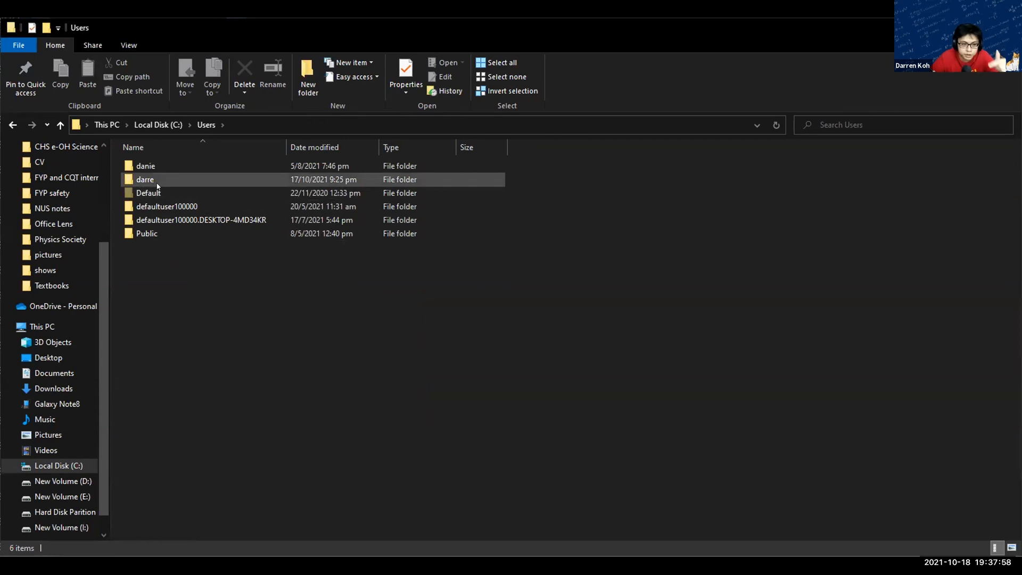
pyautogui.doubleClick(145, 179)
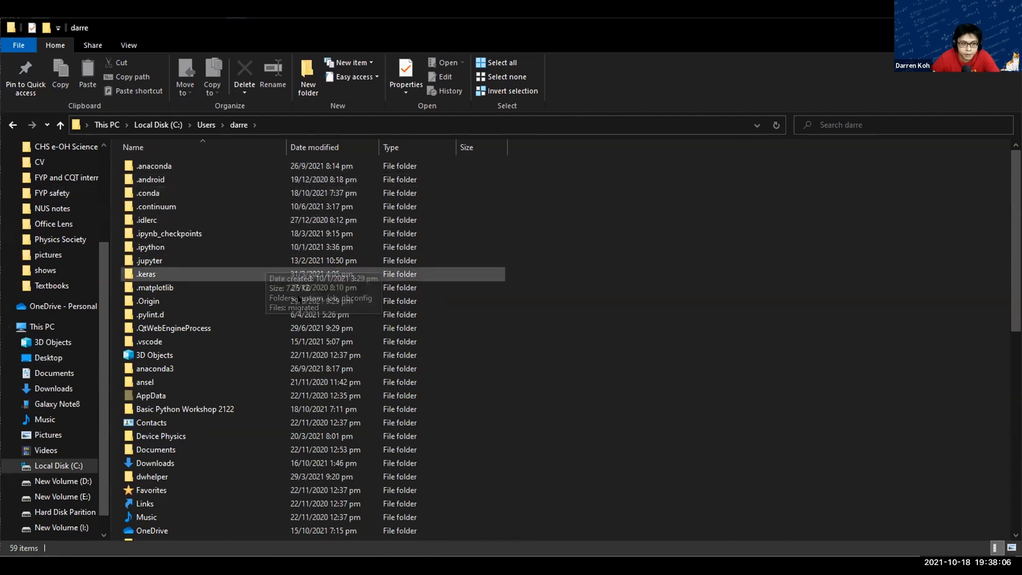
pyautogui.moveTo(549, 404)
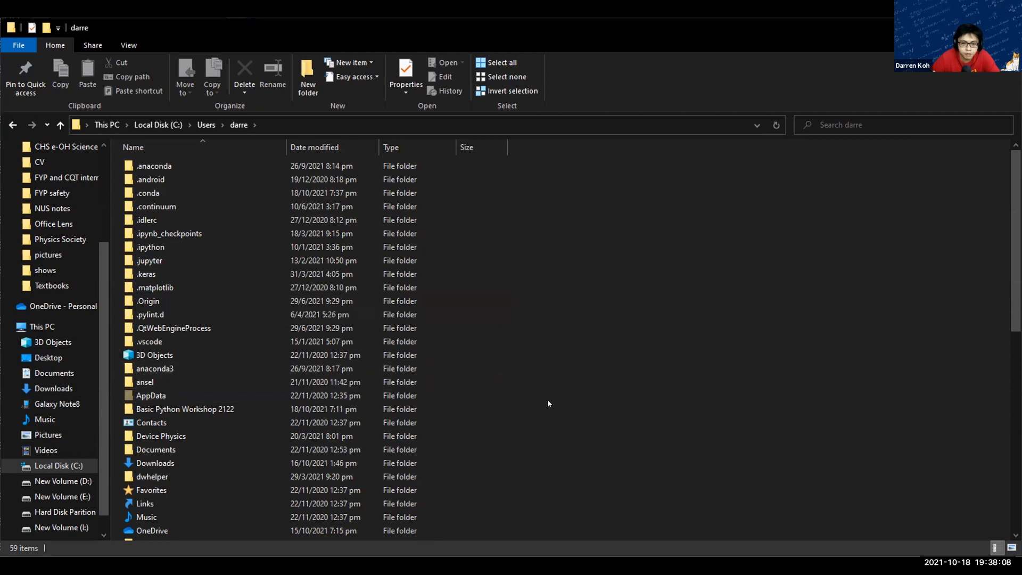
pyautogui.moveTo(558, 395)
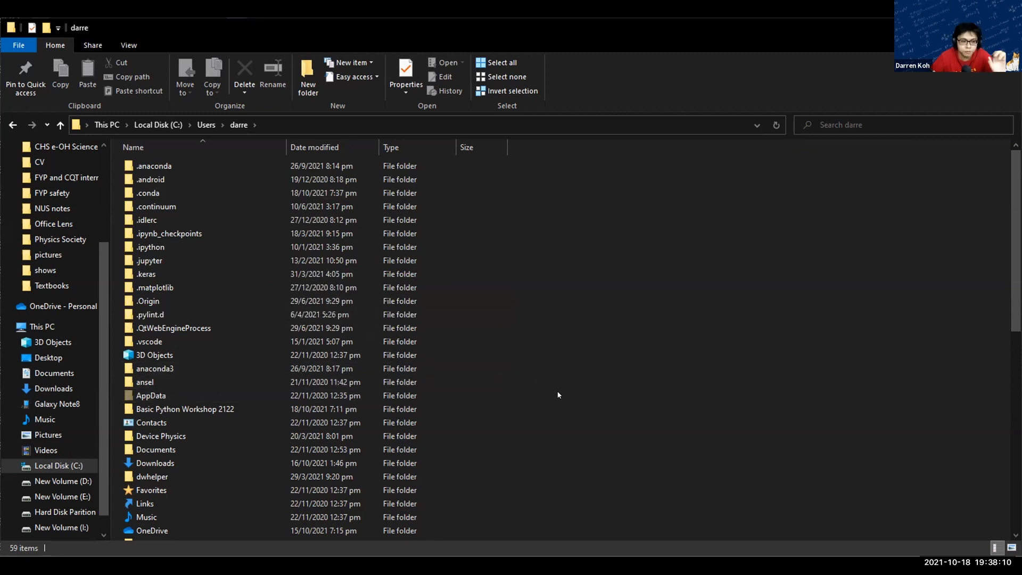
pyautogui.scroll(-3)
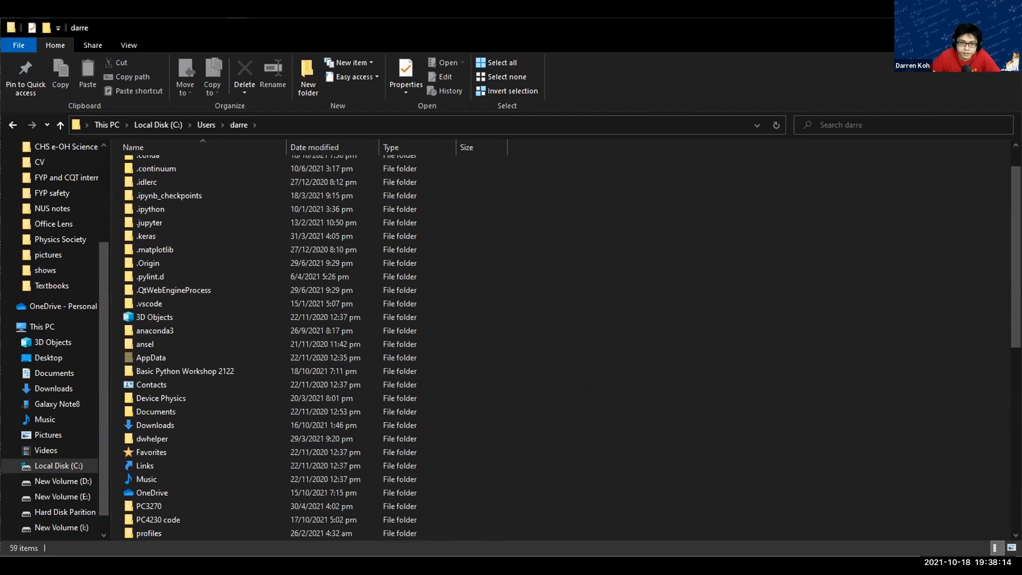
pyautogui.scroll(-3)
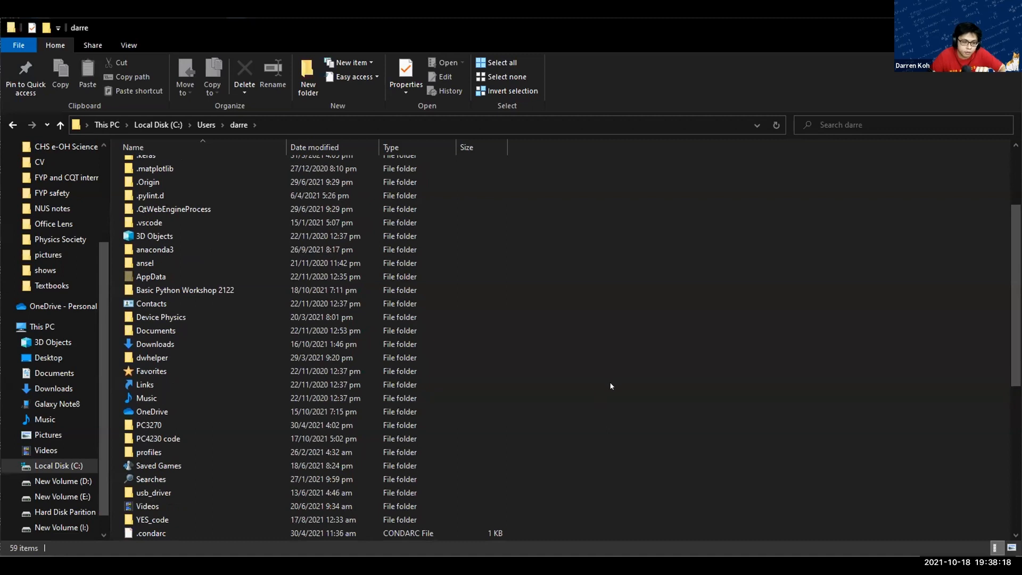
pyautogui.moveTo(602, 282)
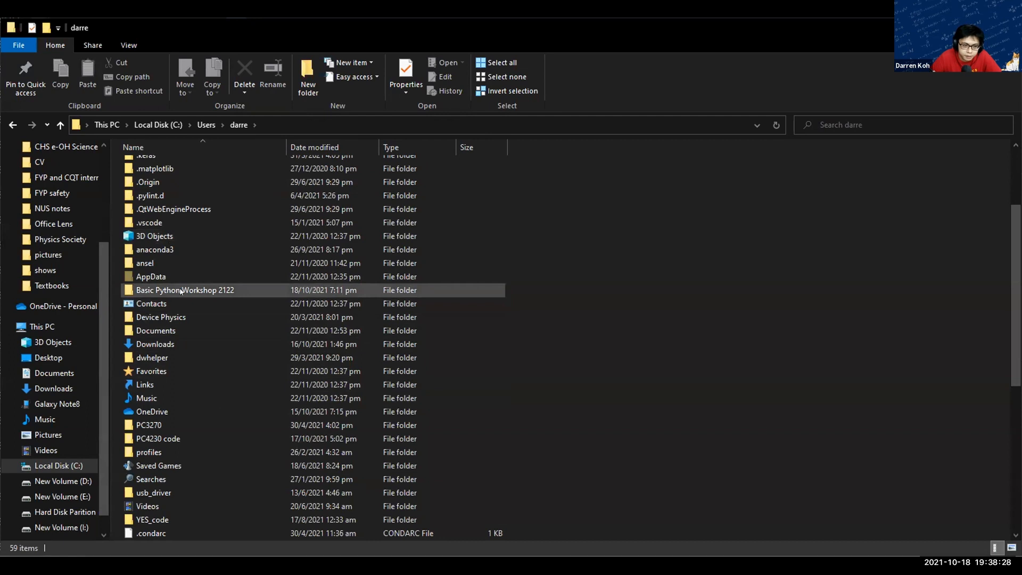
pyautogui.moveTo(184, 290)
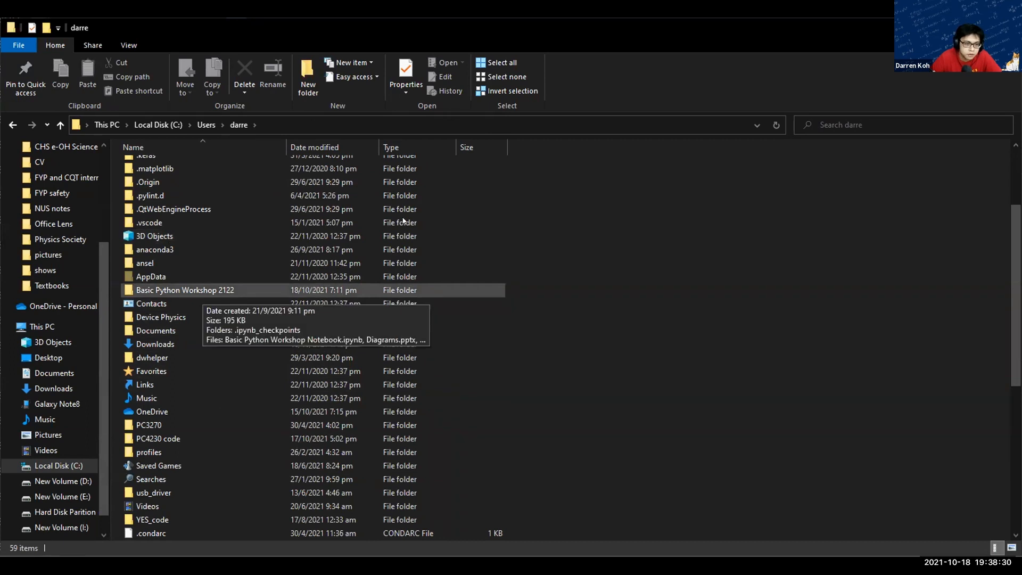
pyautogui.doubleClick(185, 290)
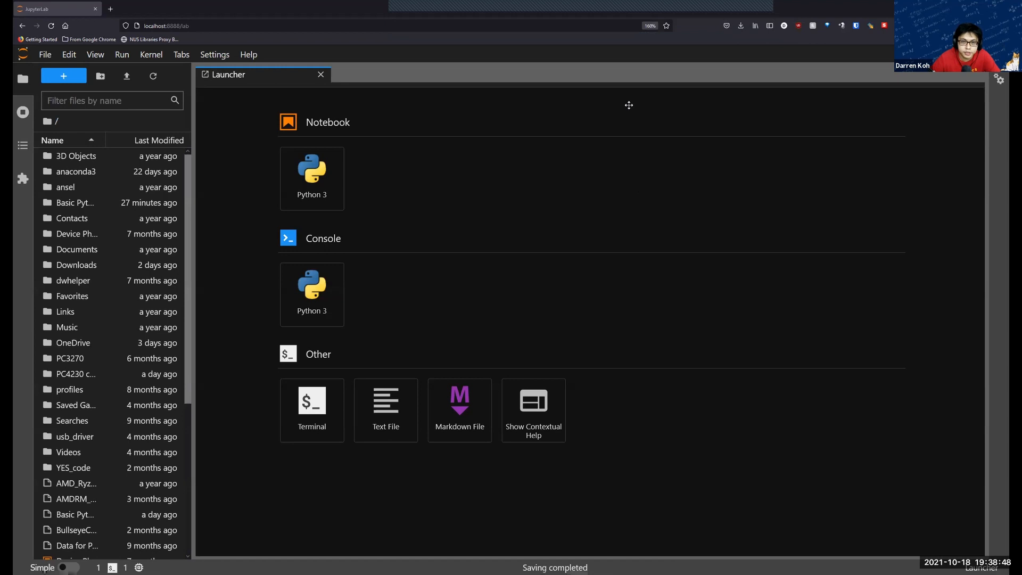
pyautogui.moveTo(721, 333)
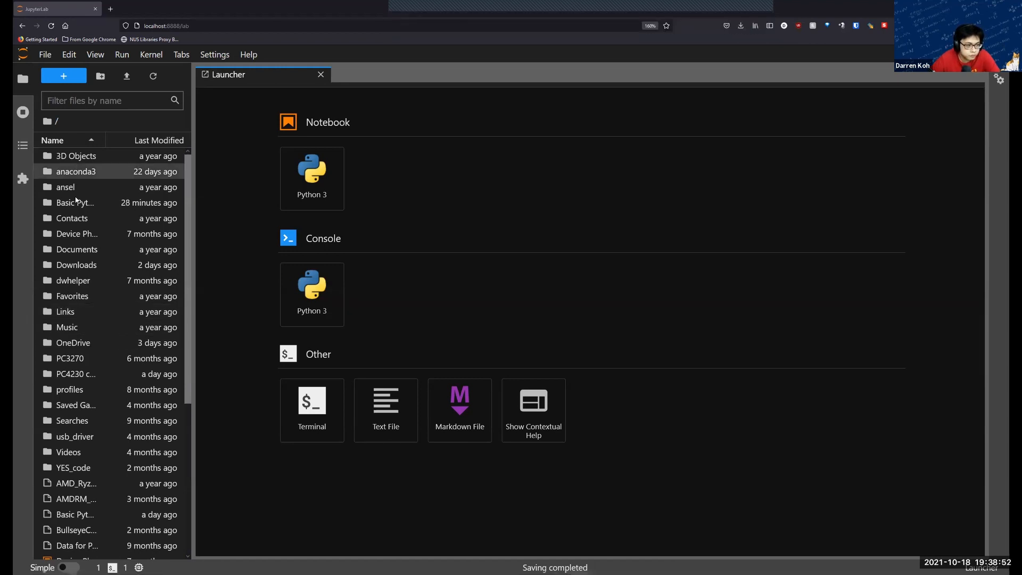
# - Select the Basic Python Workshop notebook in the JupyterLab file browser
pyautogui.scroll(-3)
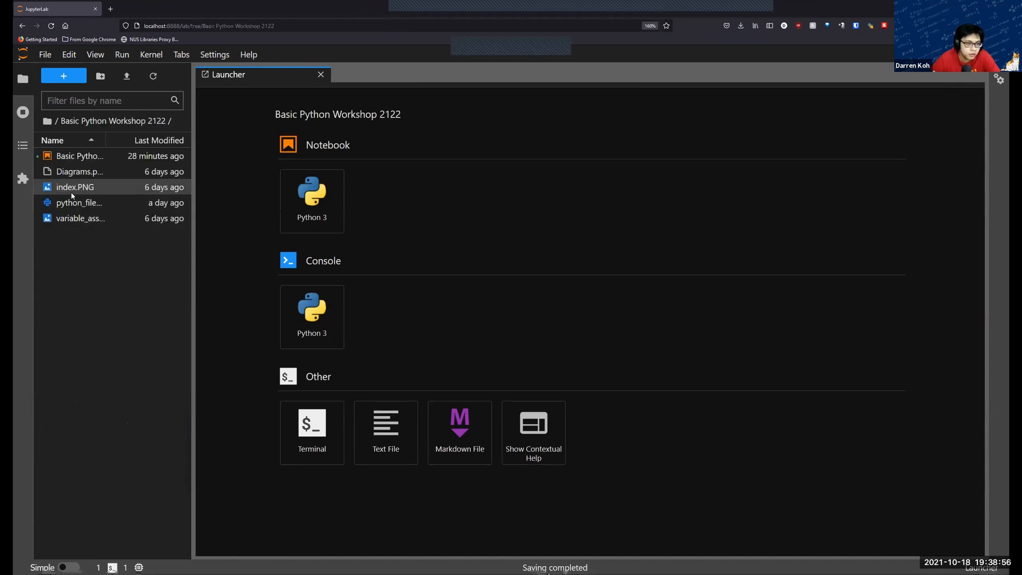
pyautogui.click(79, 156)
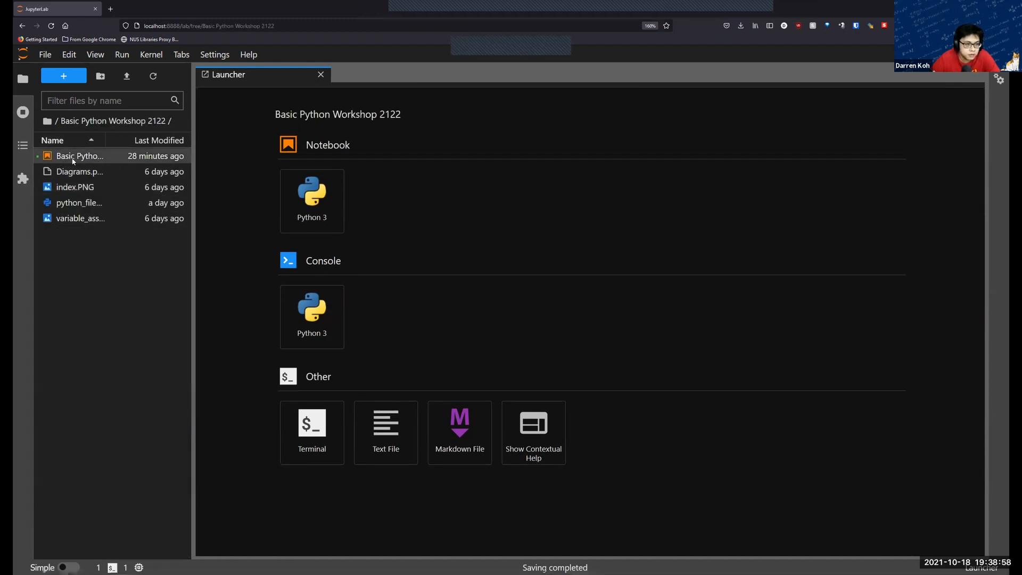
pyautogui.moveTo(80, 156)
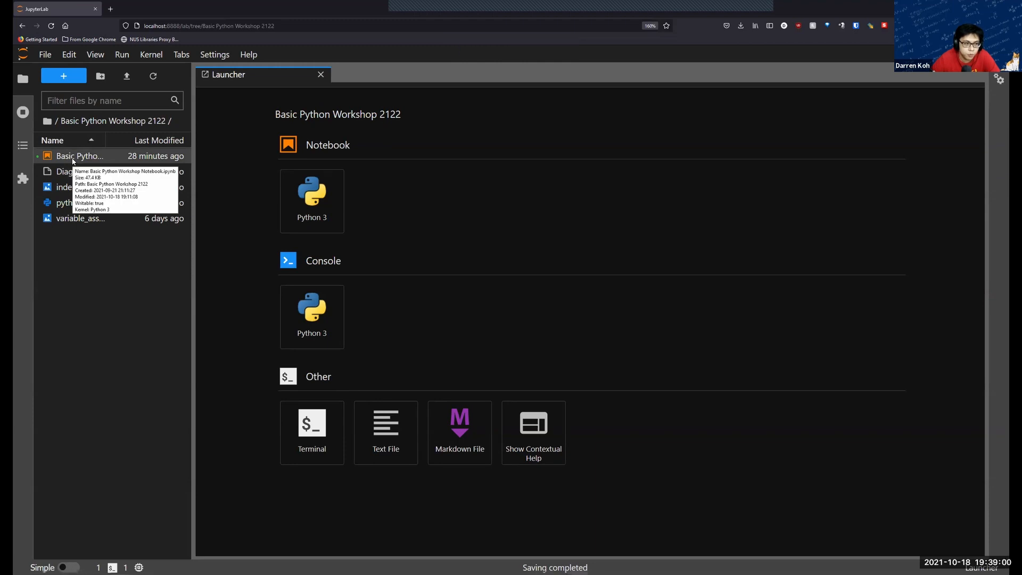
# - Open the Basic Python Workshop notebook and browse to its first markdown cell
pyautogui.doubleClick(81, 156)
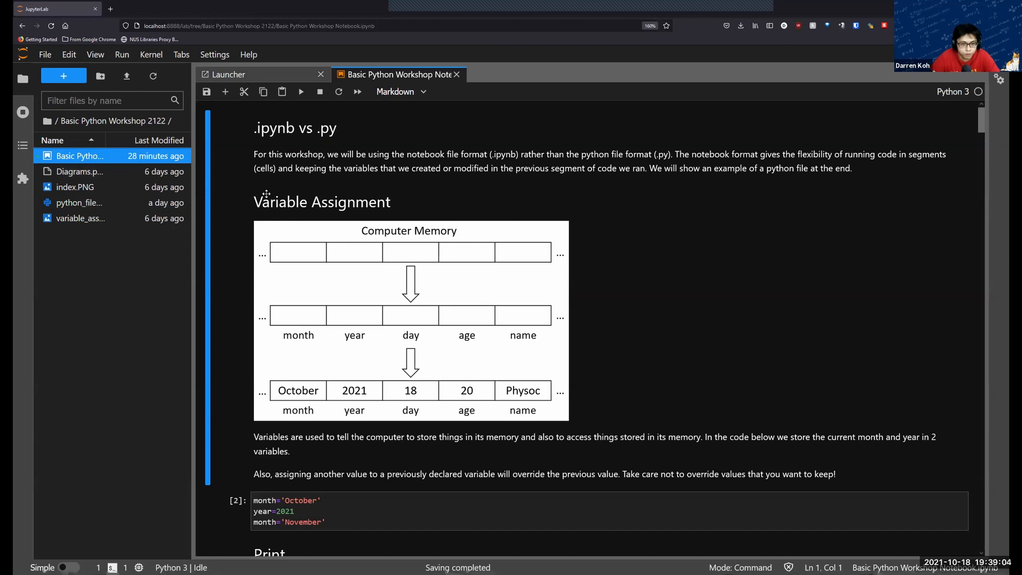
pyautogui.moveTo(589, 235)
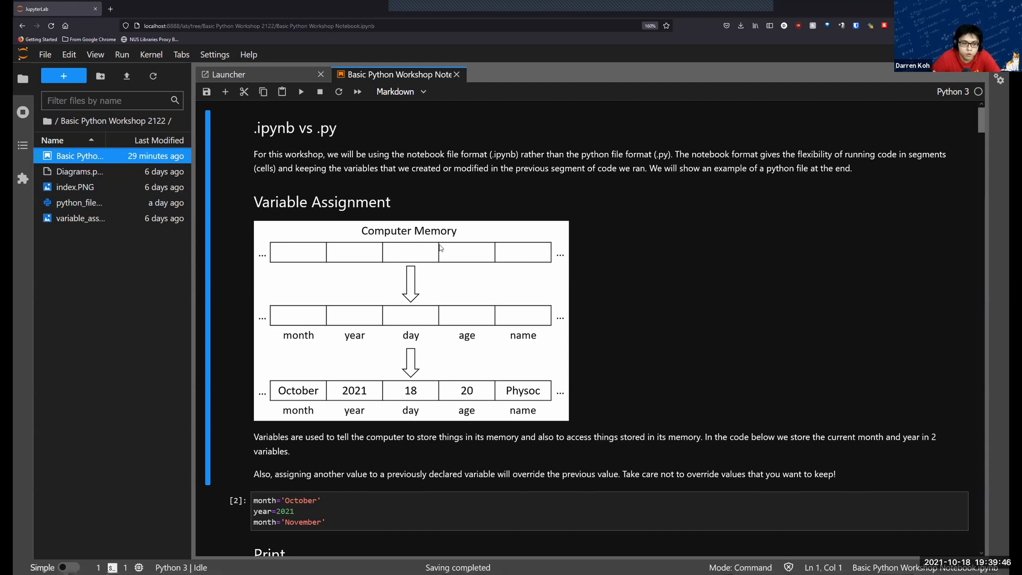
pyautogui.moveTo(281, 316)
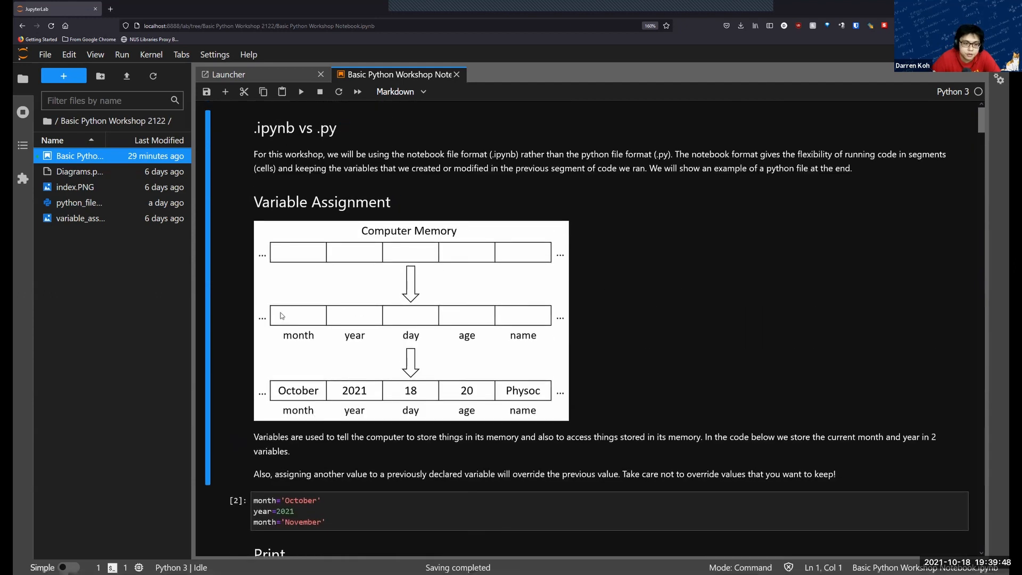
pyautogui.scroll(-3)
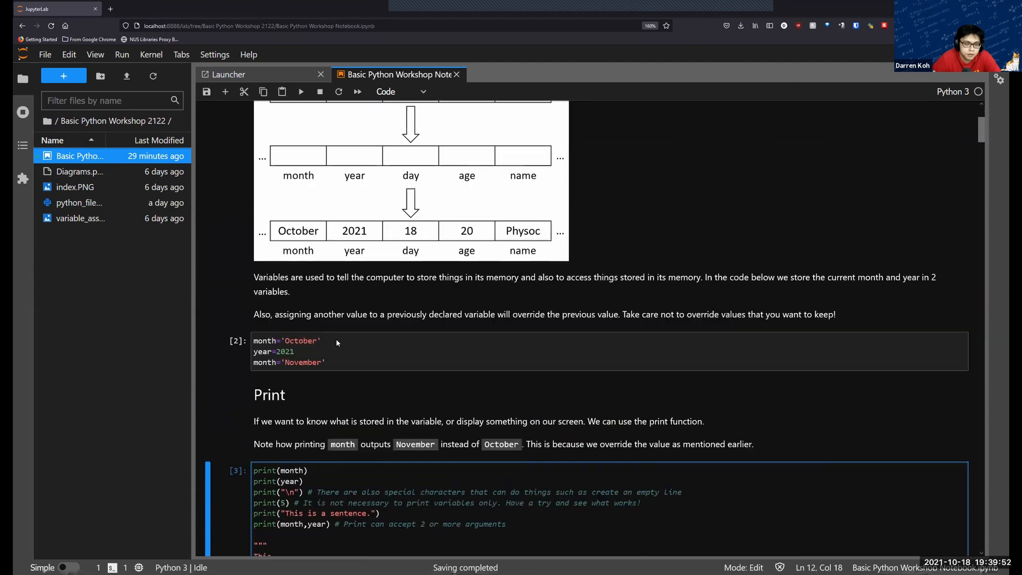
pyautogui.scroll(-3)
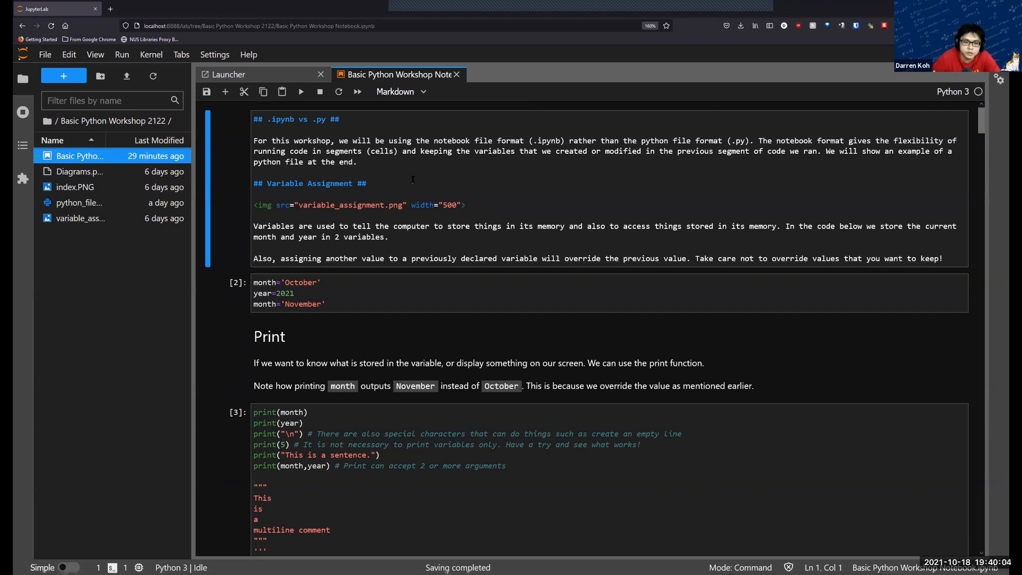
# - Render the .ipynb vs .py markdown cell, then select the month and year code cell
pyautogui.click(380, 183)
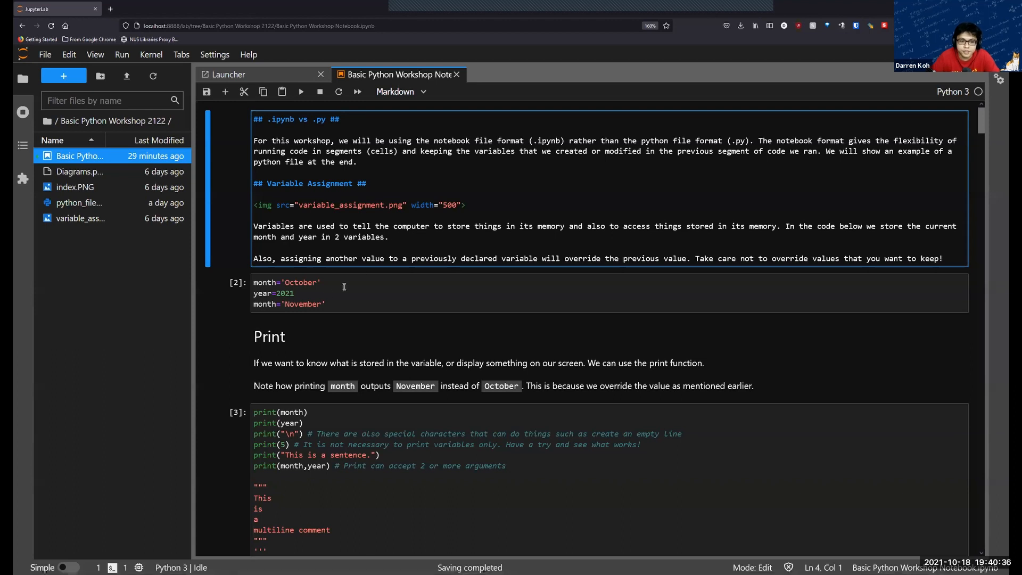
pyautogui.click(293, 294)
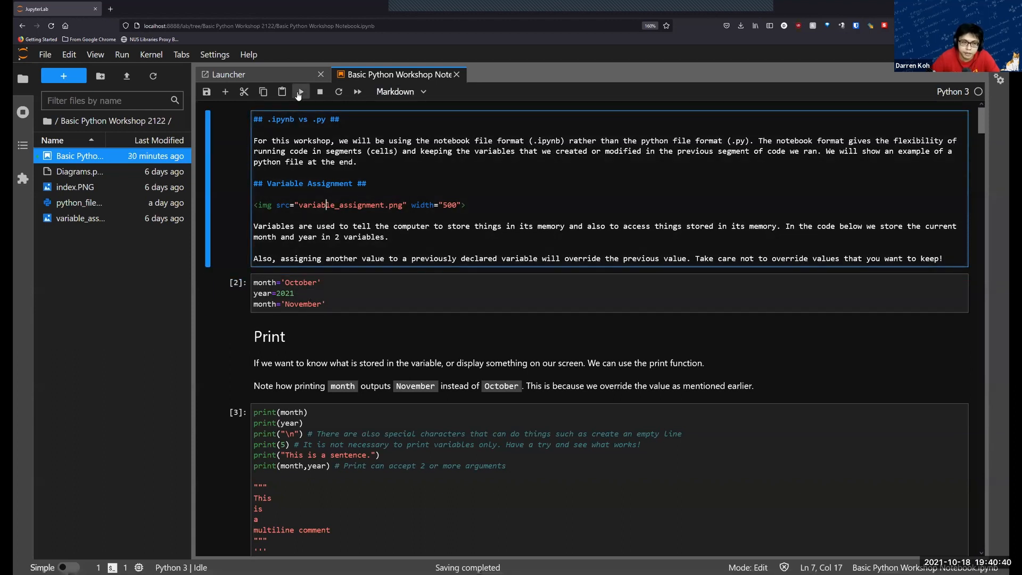
pyautogui.click(300, 91)
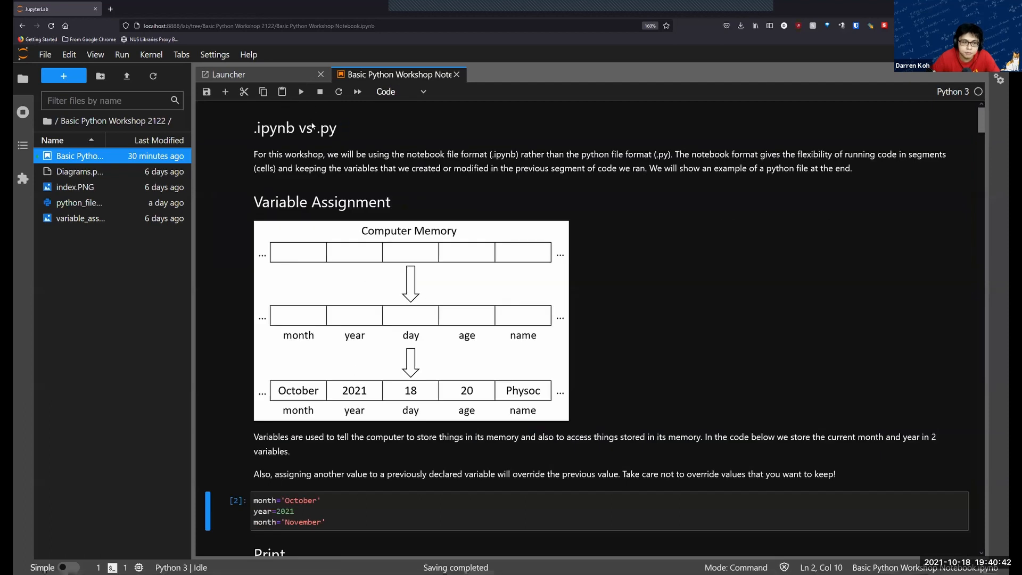
pyautogui.scroll(-3)
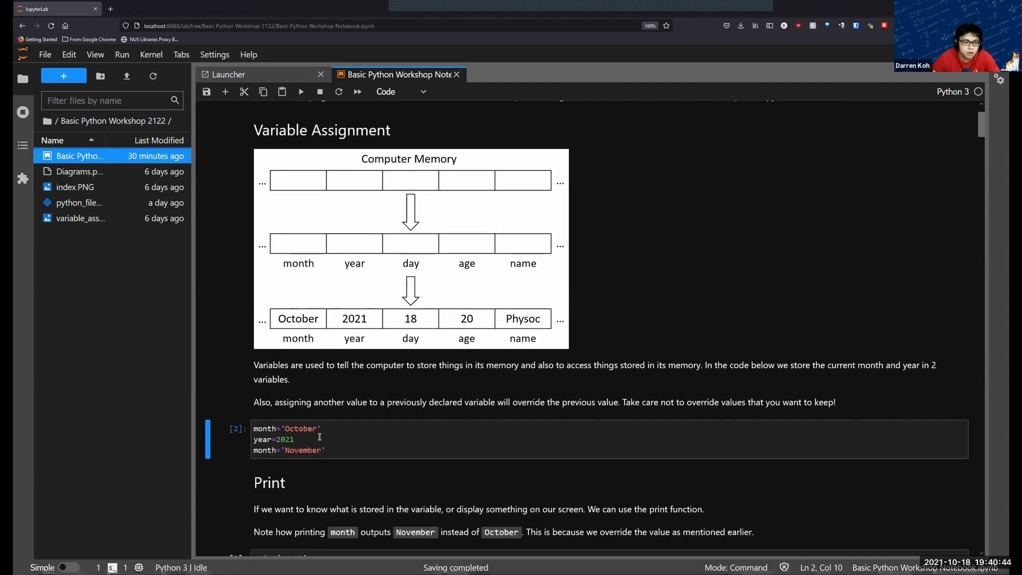
pyautogui.click(287, 439)
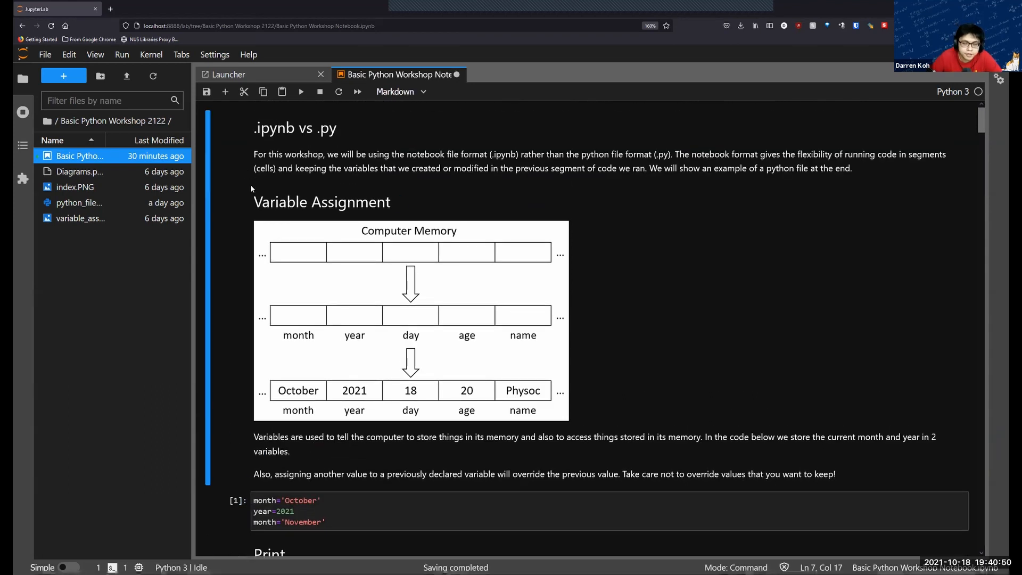
pyautogui.moveTo(250, 177)
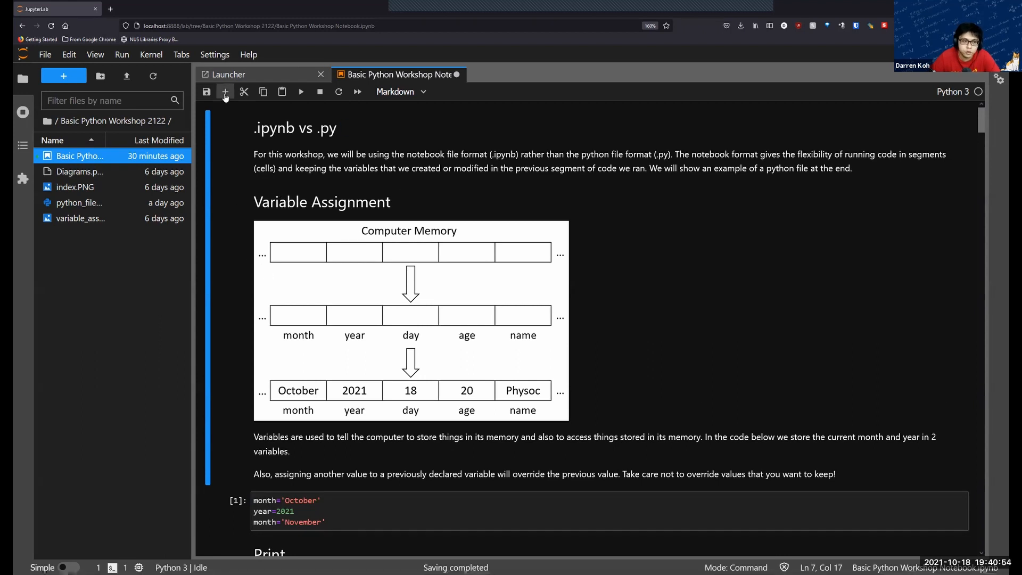
# - Insert empty code cells around the markdown cell and scroll to check them
pyautogui.click(225, 91)
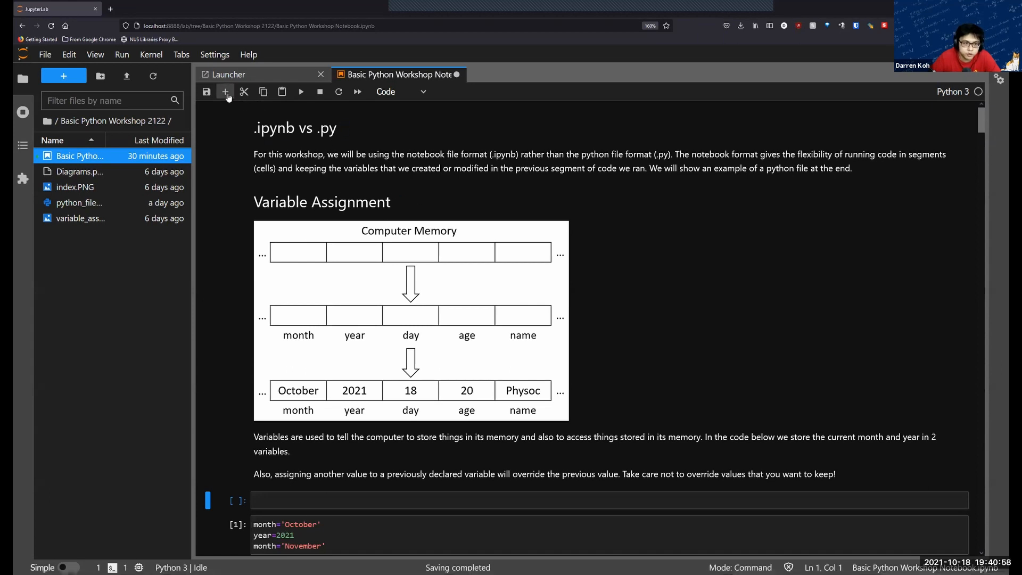
pyautogui.moveTo(343, 273)
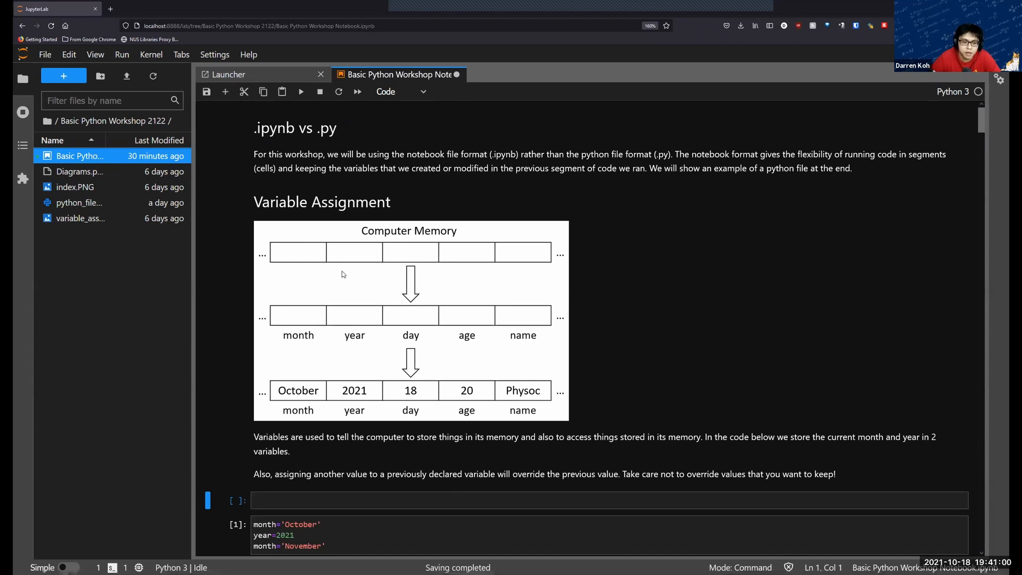
pyautogui.scroll(-3)
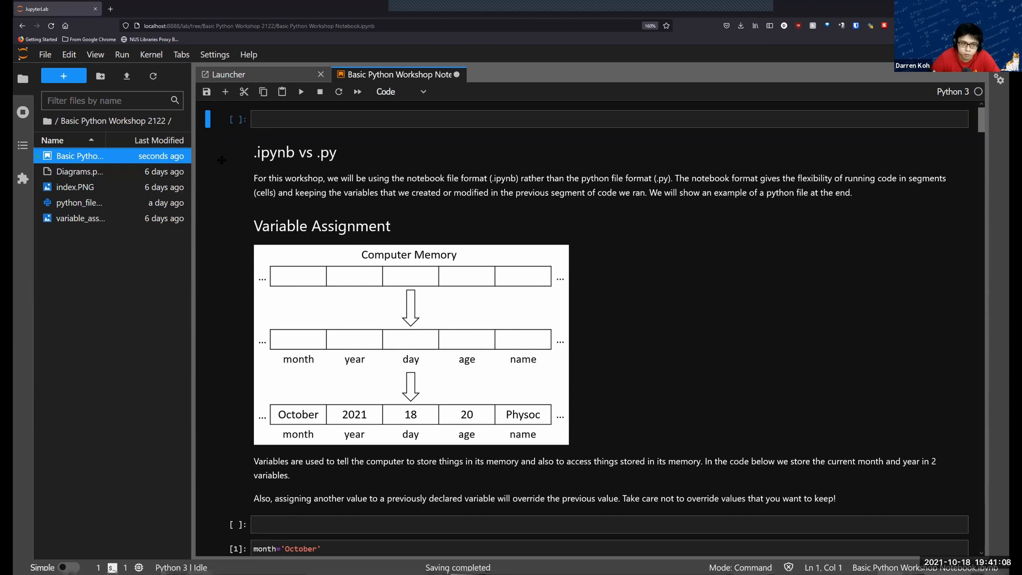
pyautogui.scroll(-3)
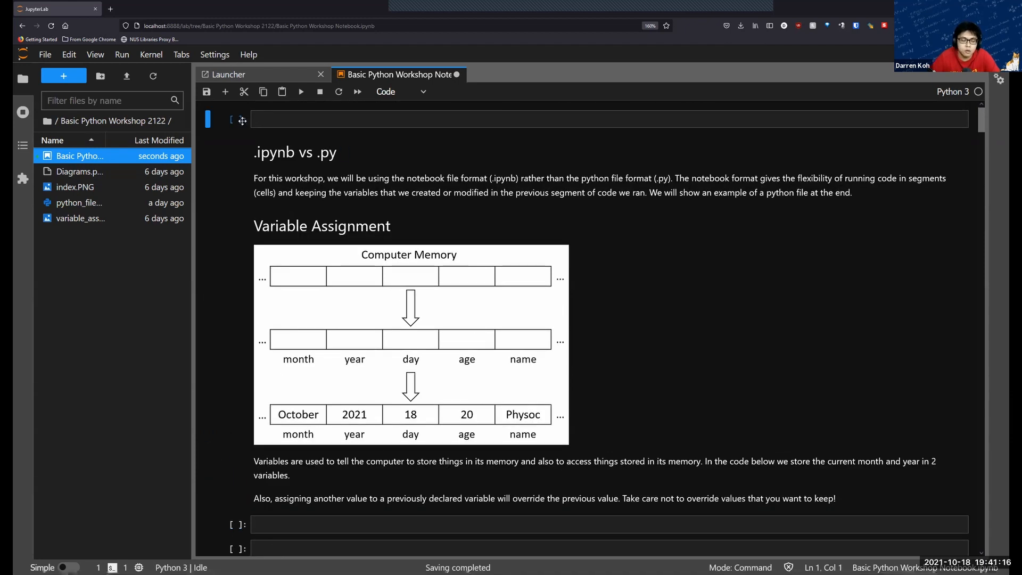
# - Bring up the context menu on the empty top cell to delete it
pyautogui.rightClick(235, 119)
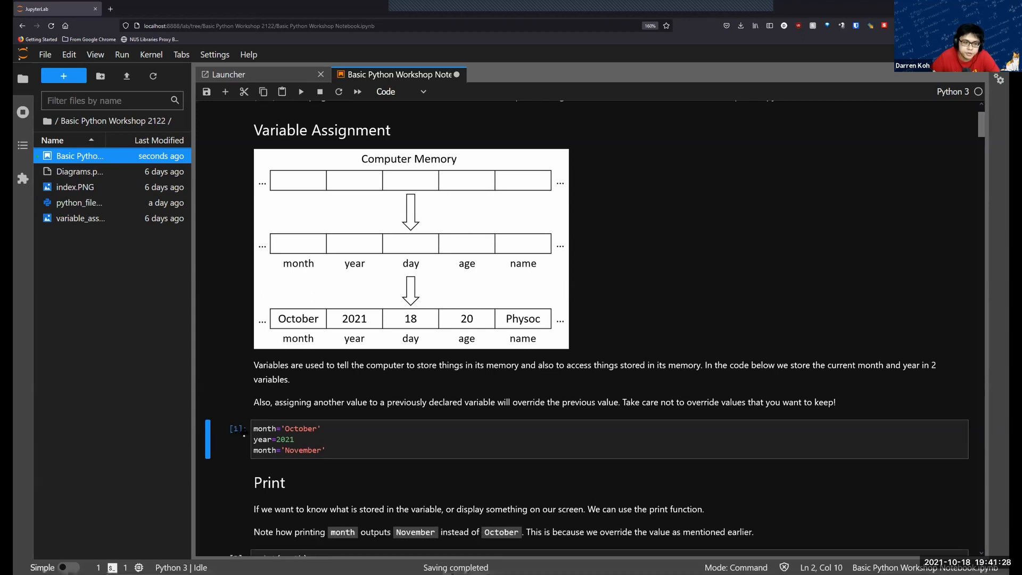
pyautogui.moveTo(276, 416)
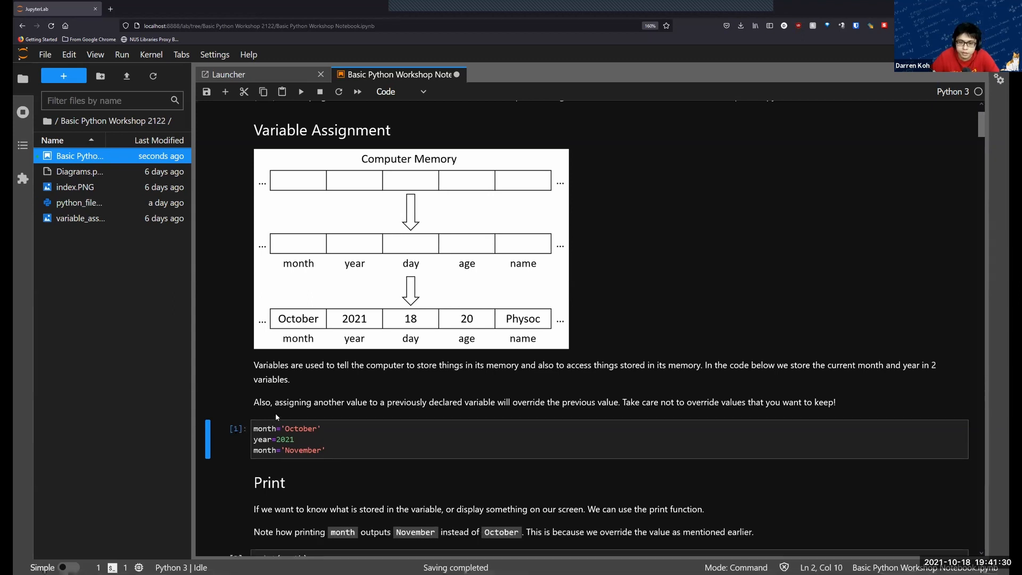
pyautogui.moveTo(626, 285)
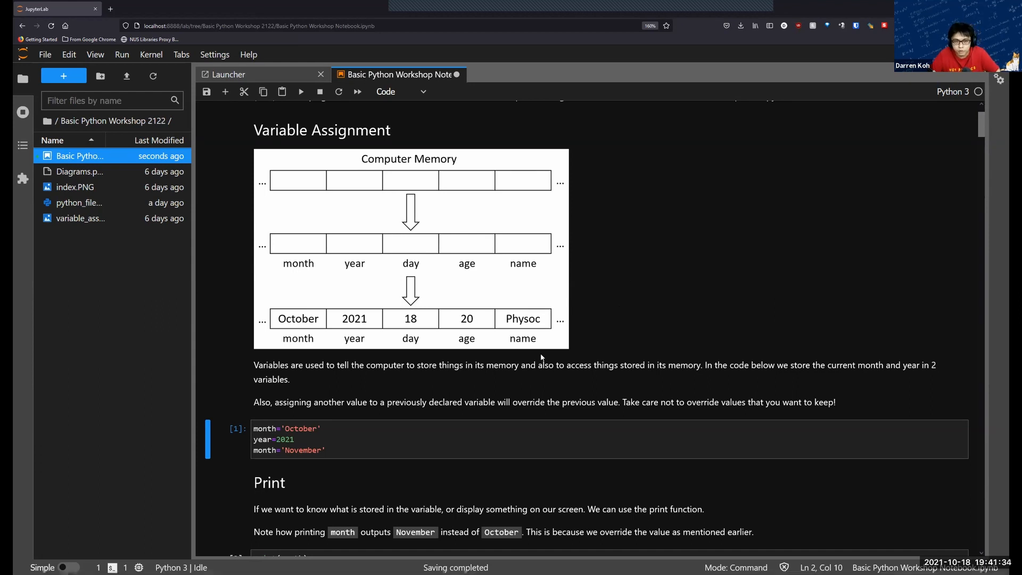
pyautogui.moveTo(525, 329)
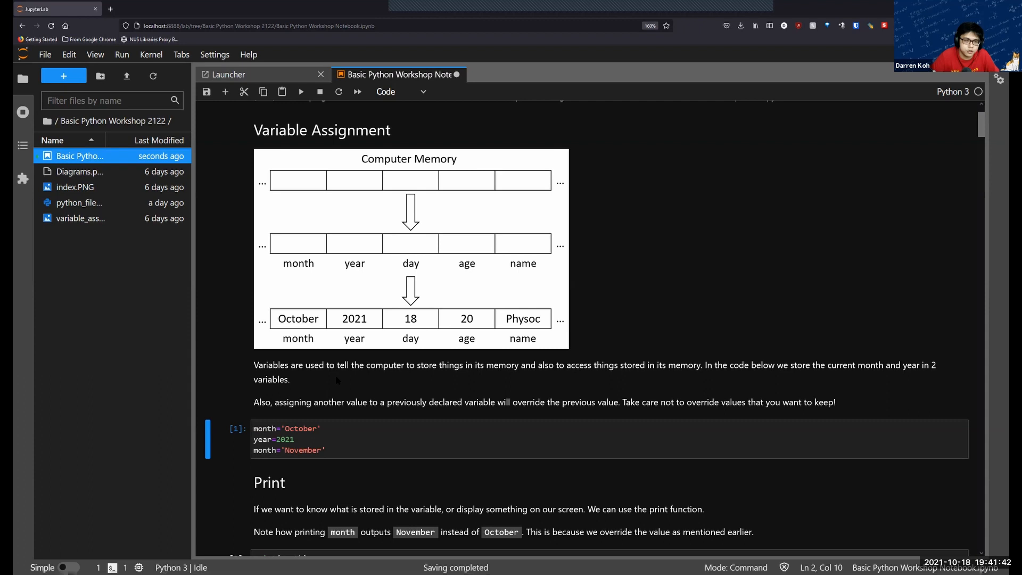
pyautogui.moveTo(239, 297)
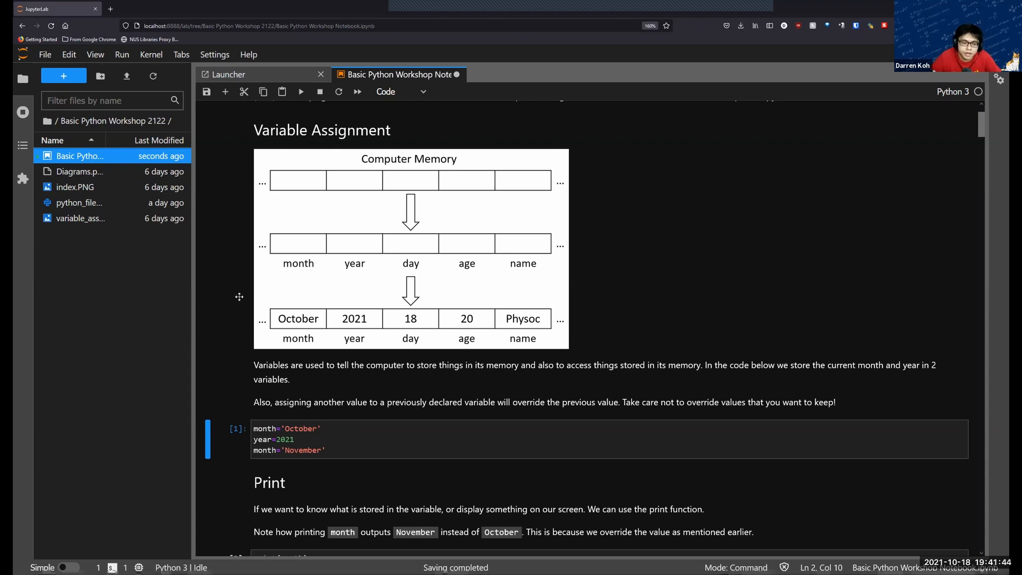
pyautogui.moveTo(224, 313)
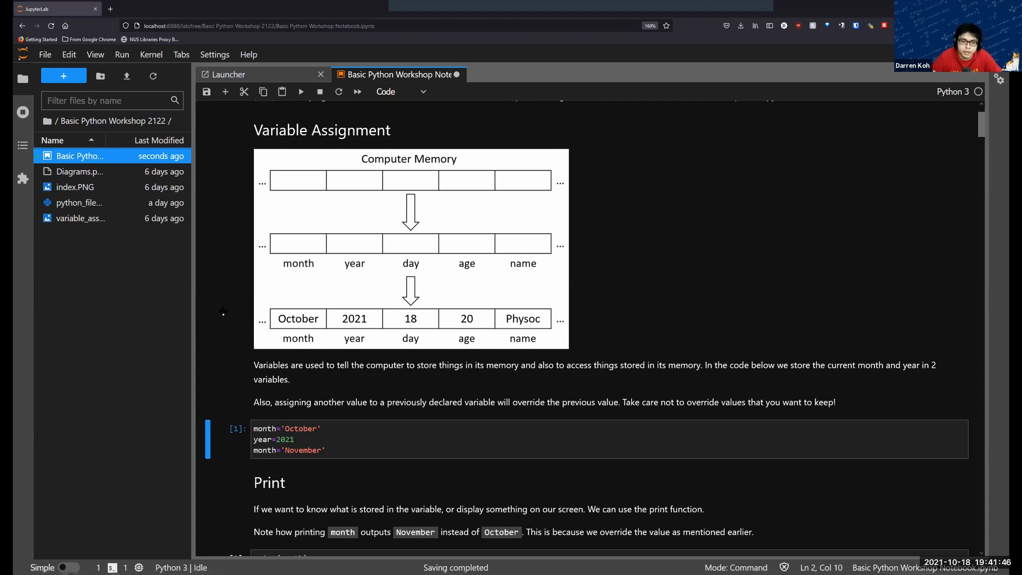